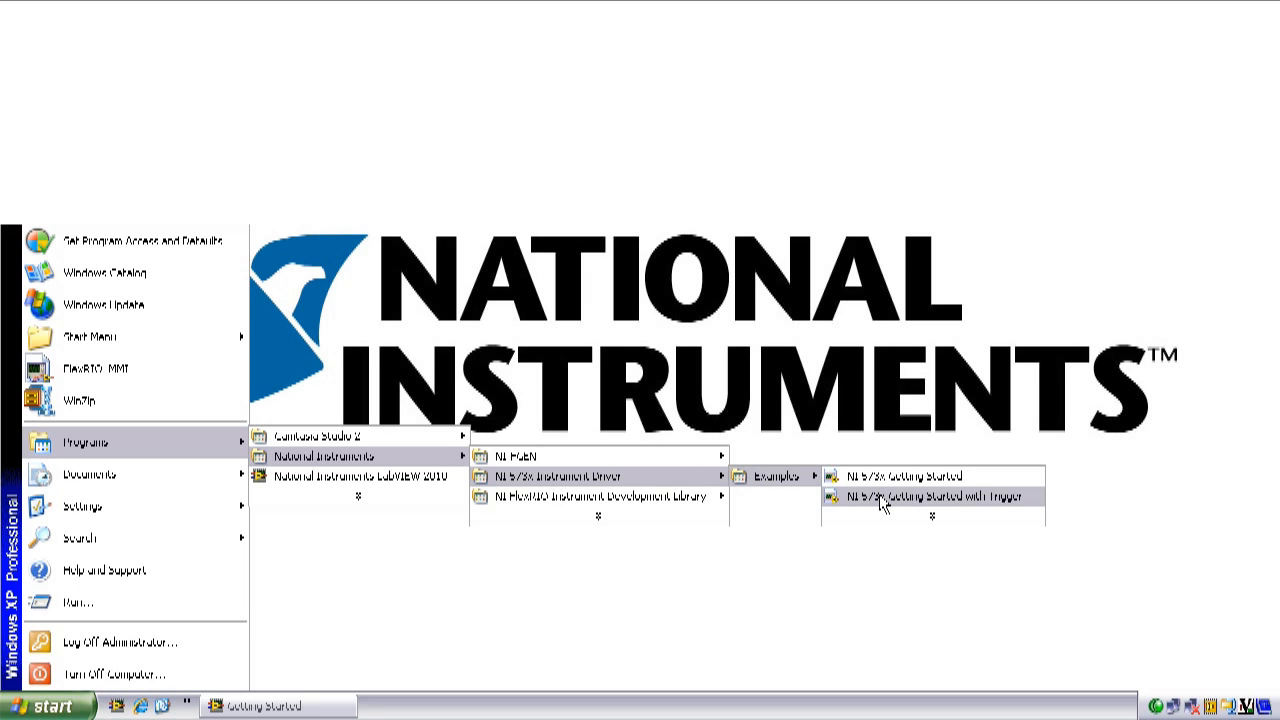
click(932, 496)
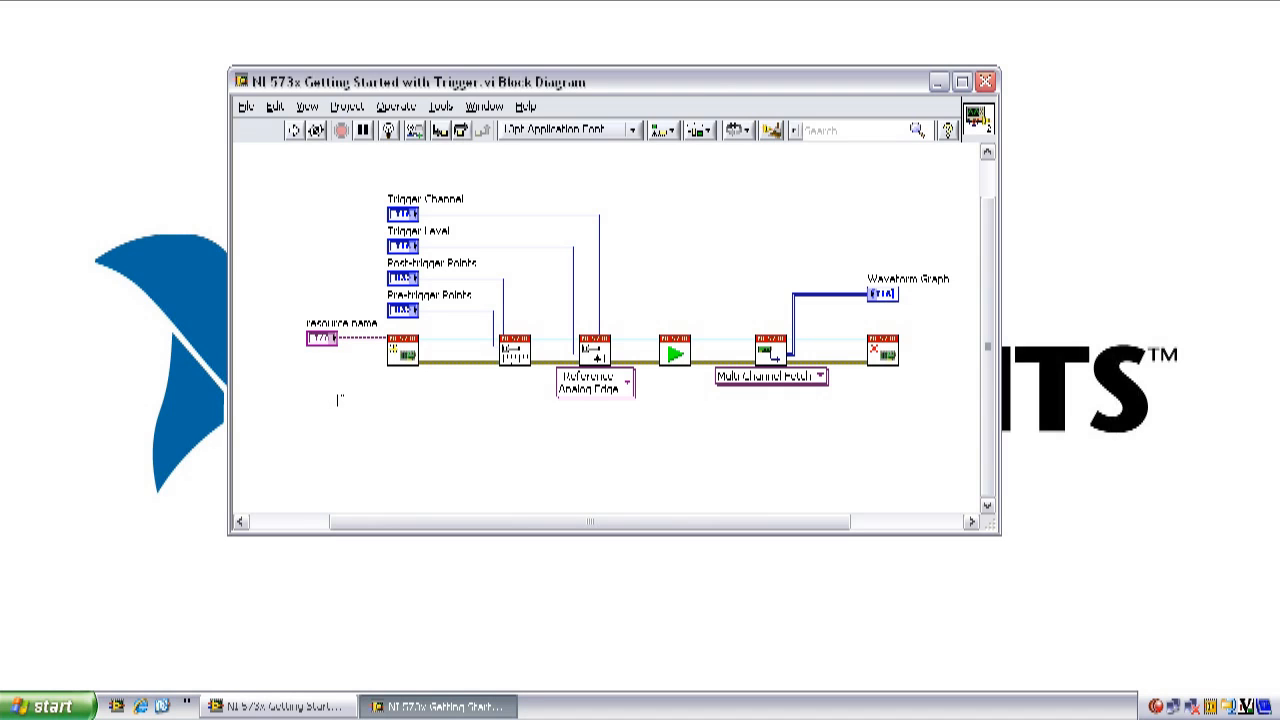
mouse_move(424, 348)
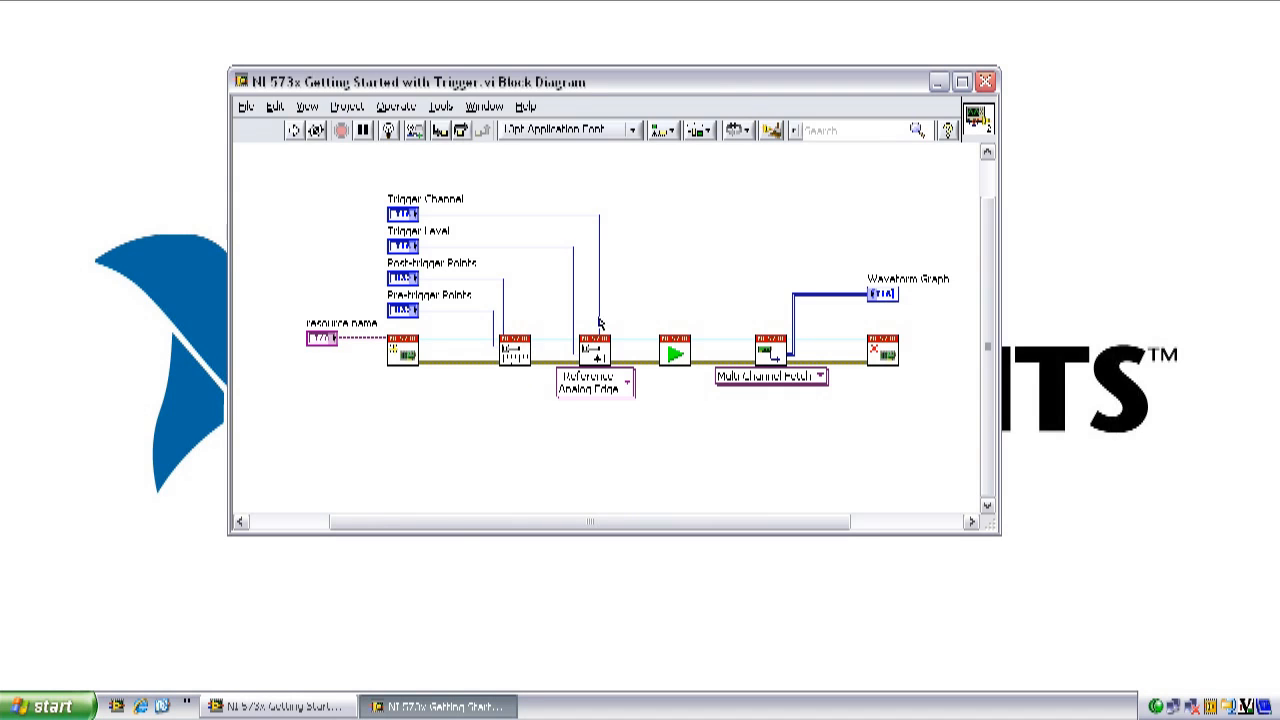
mouse_move(636, 344)
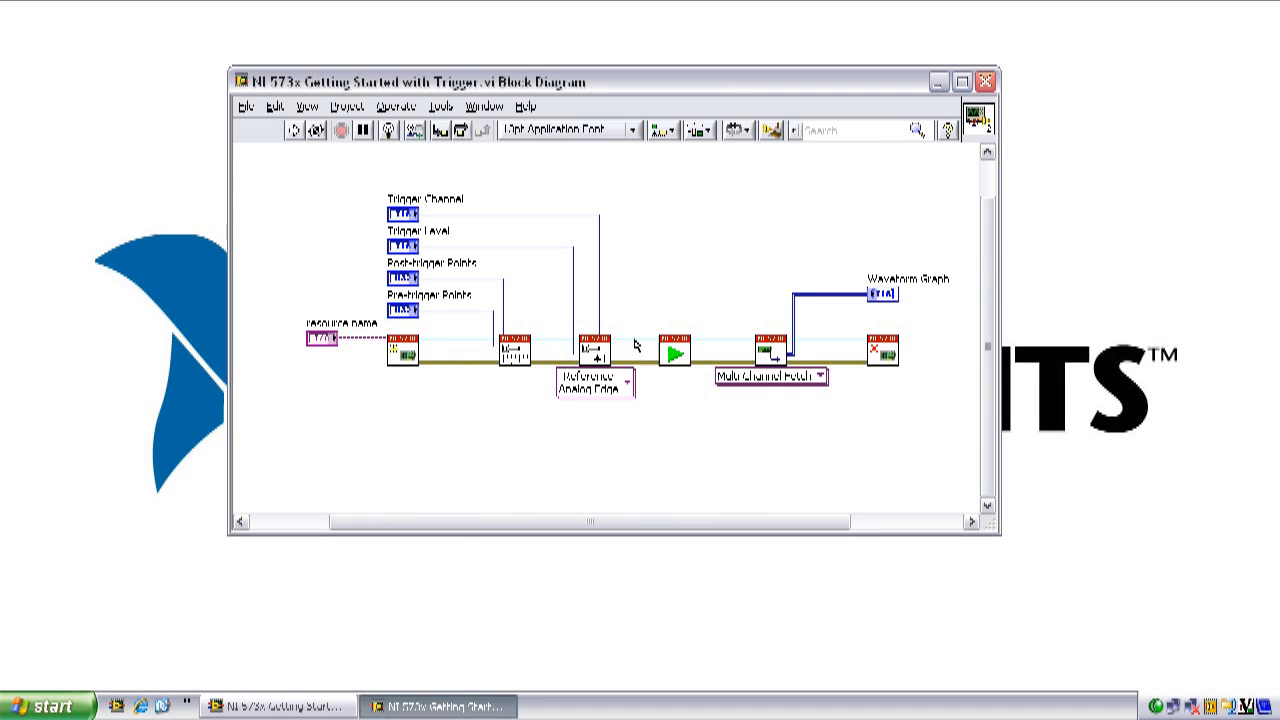